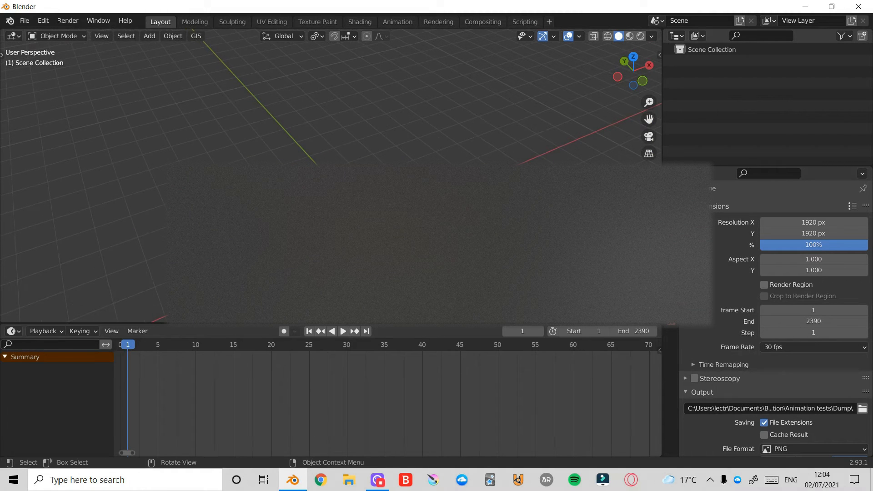
Add a Circle mesh to the scene and scale it up larger.
left_click(148, 35)
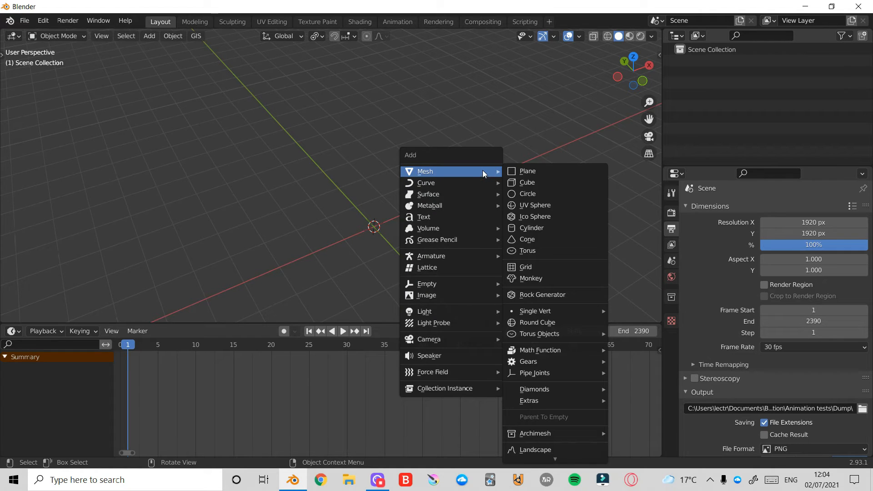
mouse_move(535, 278)
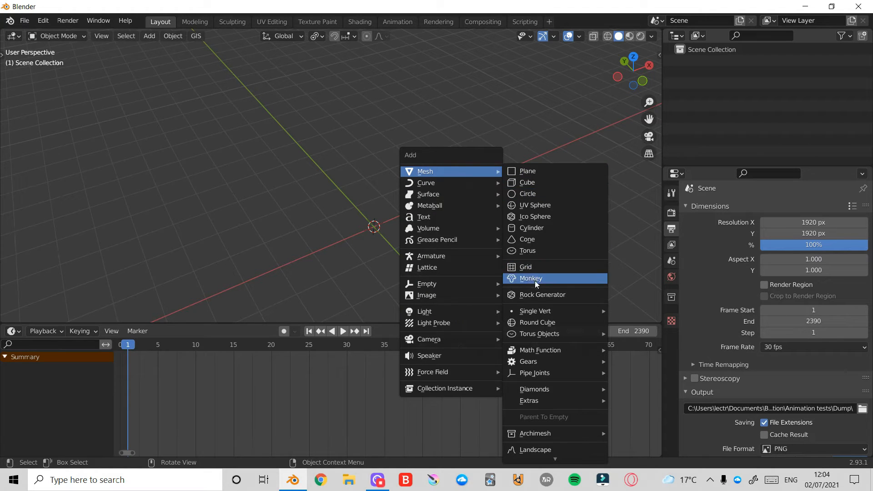
left_click(528, 194)
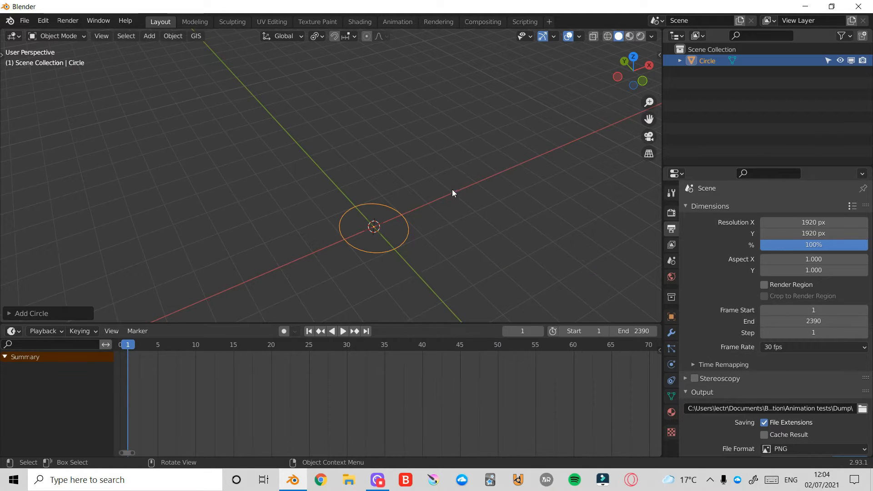
key("s")
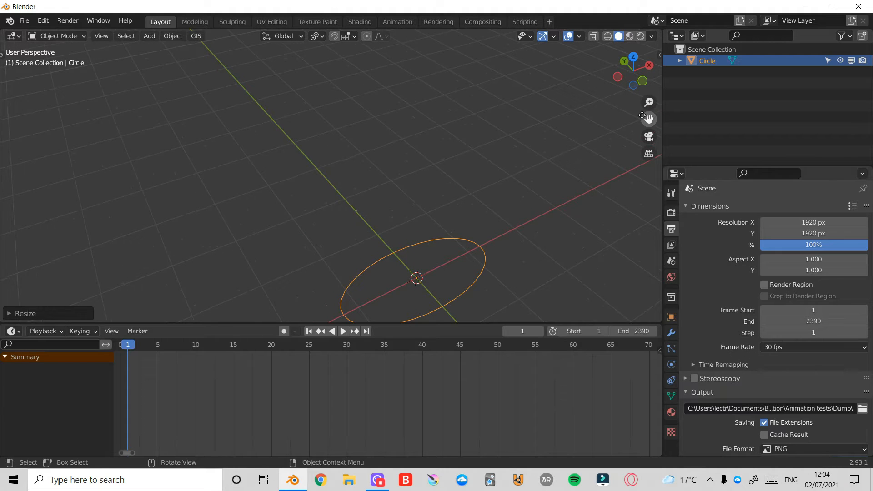
In Edit Mode, form a flat disc and extrude its inner ring up into a column.
key("Tab")
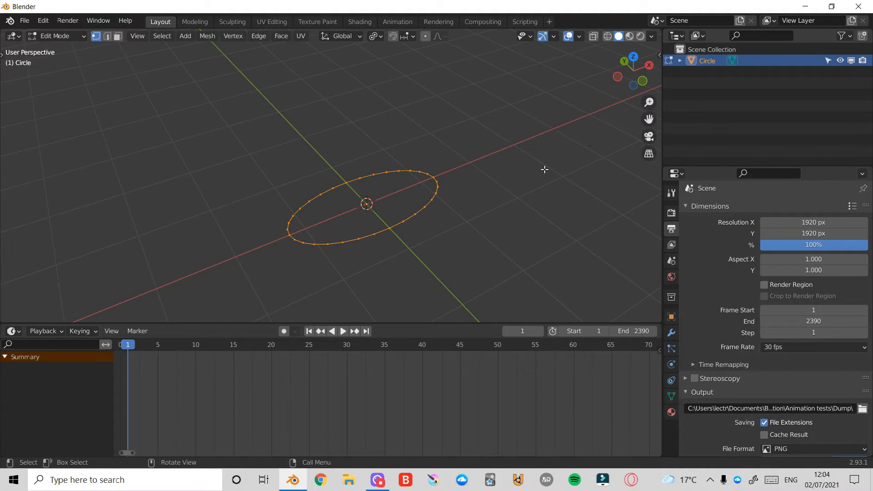
mouse_move(462, 101)
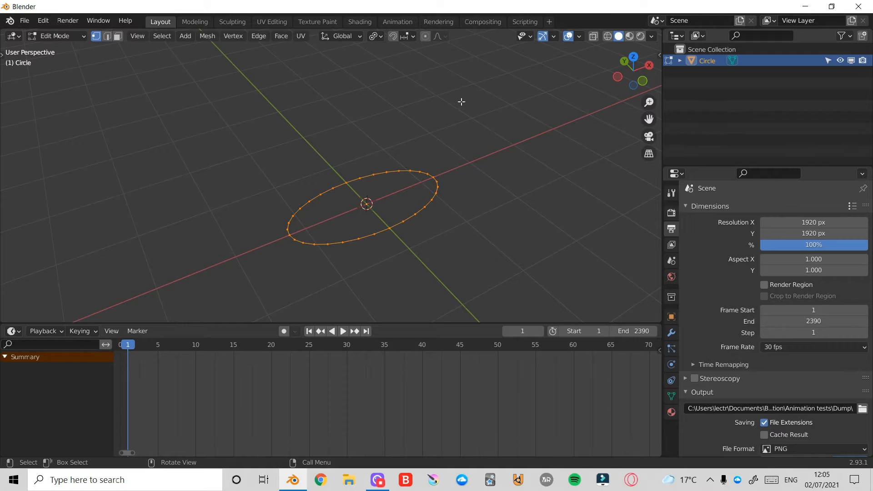
mouse_move(242, 207)
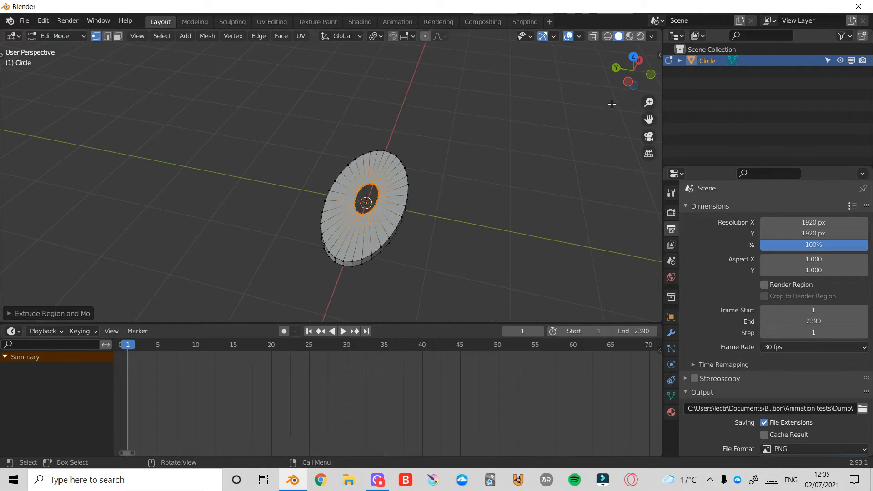
key("g")
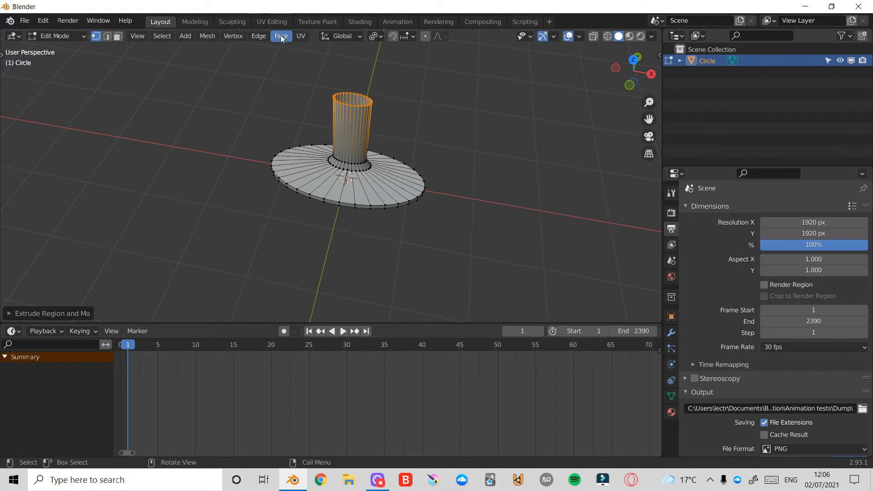
Grid-fill the column top, shade the stand smooth, and save the file as TV.blend.
left_click(281, 35)
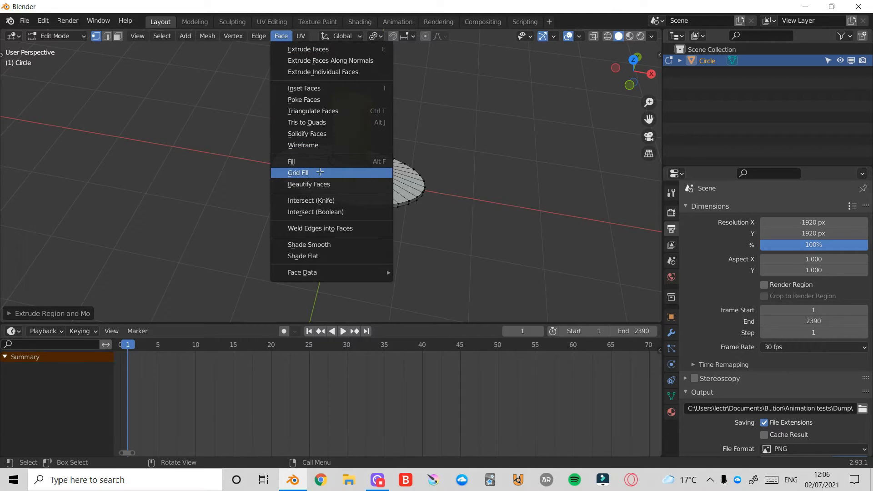
left_click(298, 172)
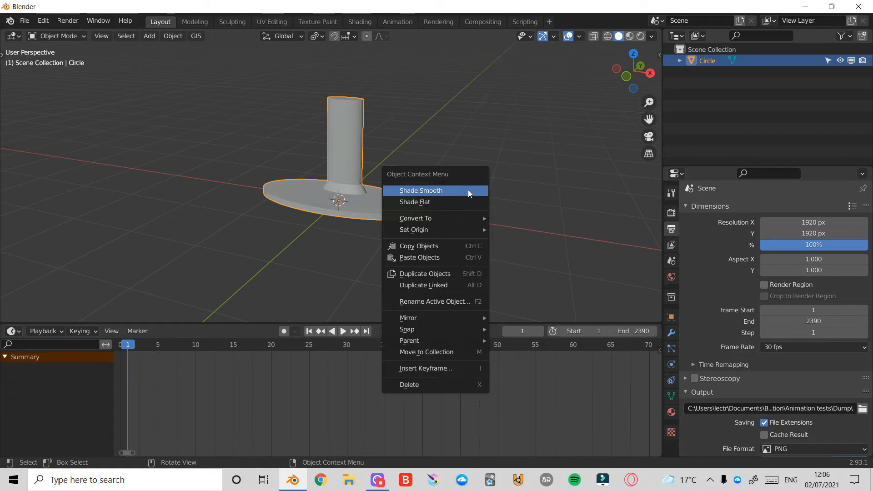
left_click(421, 190)
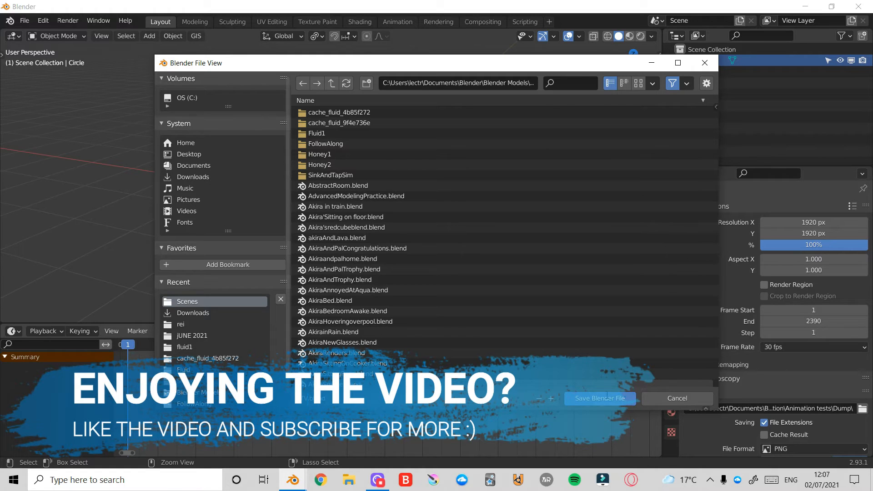
left_click(599, 399)
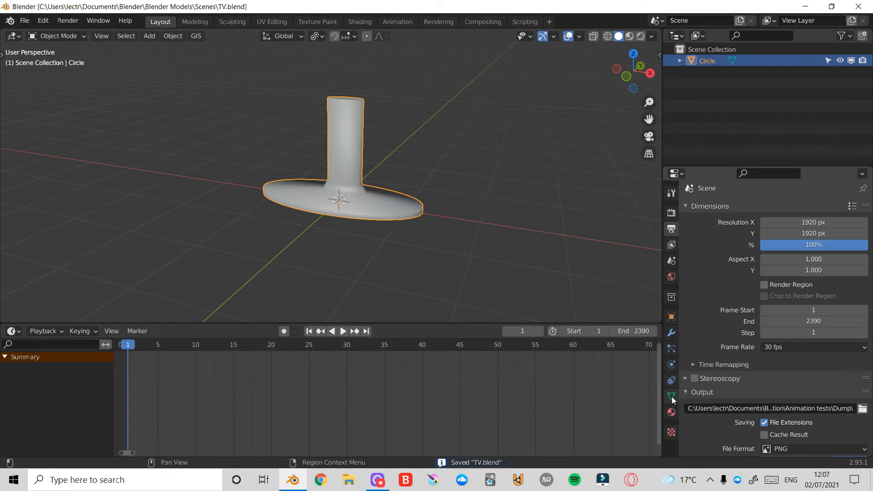
Enable Auto Smooth on the stand and grid-fill the open underside of its base.
left_click(671, 395)
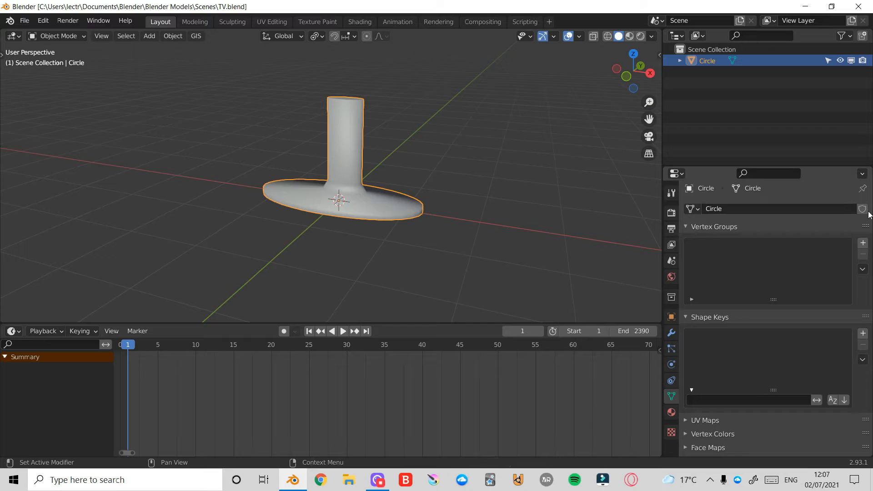
left_click(759, 379)
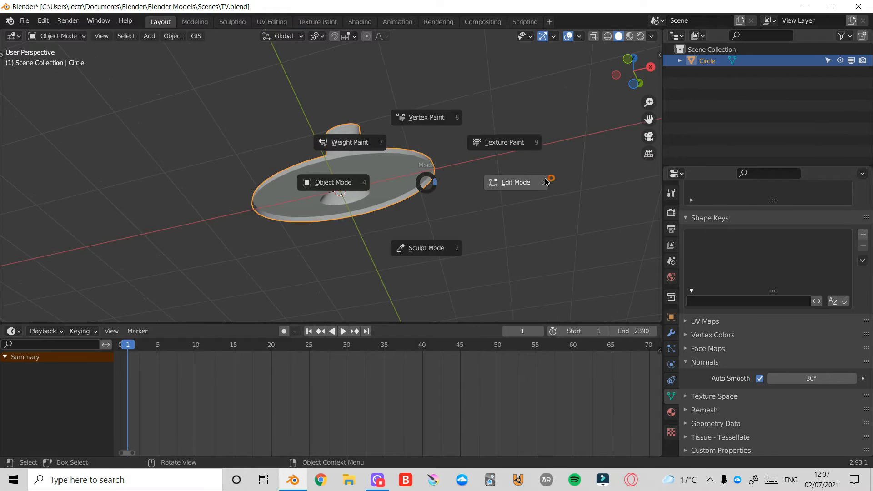
left_click(515, 182)
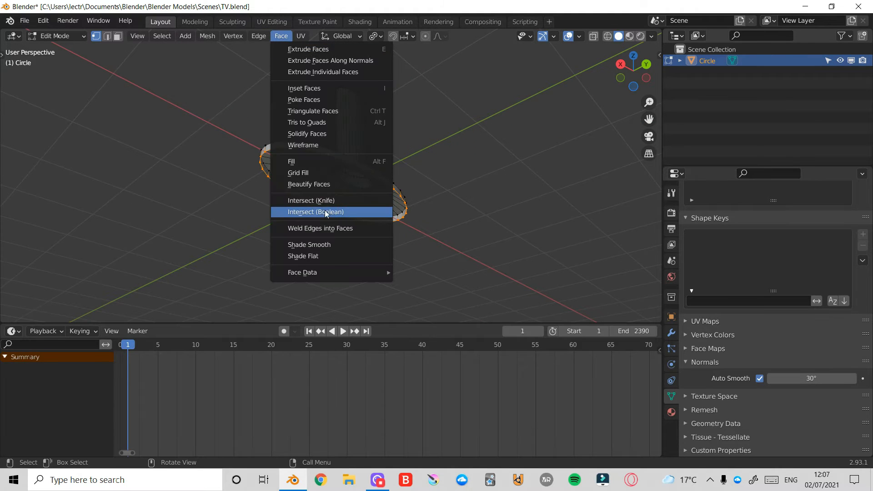
left_click(298, 173)
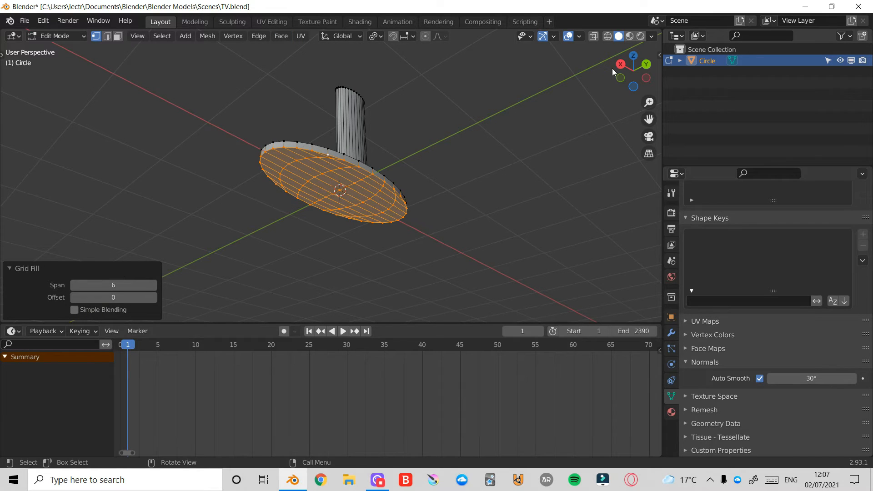
key("Tab")
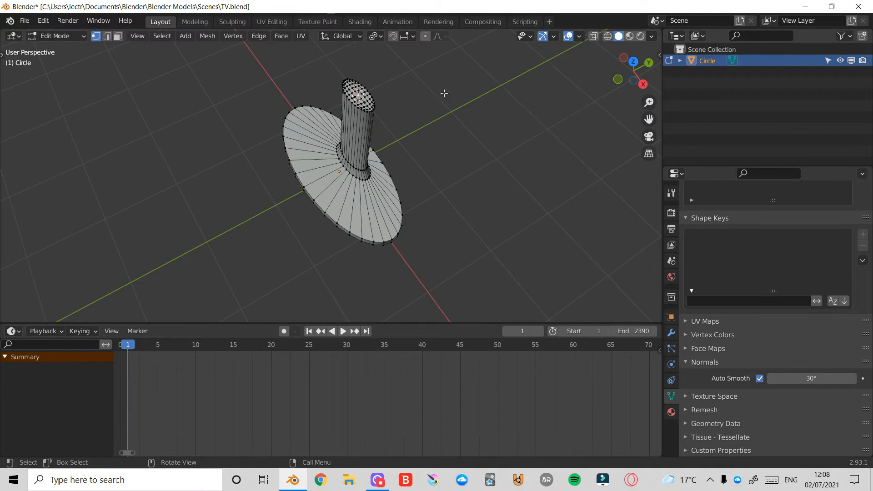
Add a cube, flatten it along Y and position it above the stand's column.
key("Tab")
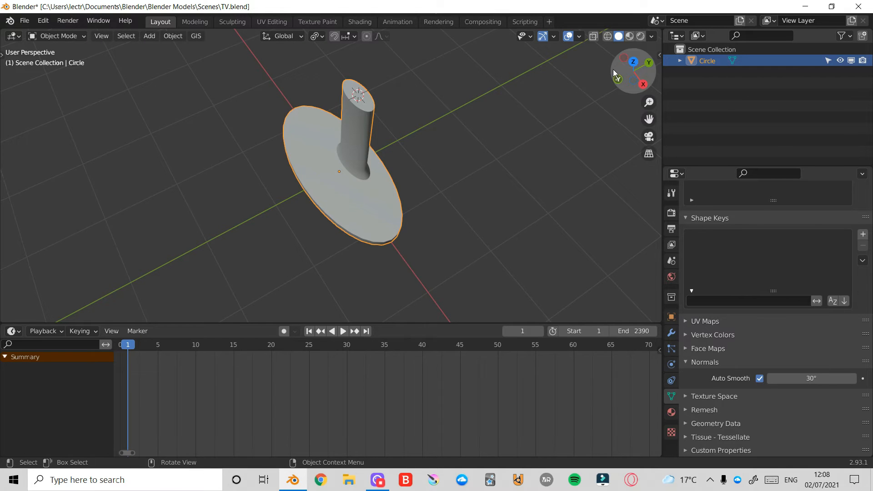
left_click(148, 36)
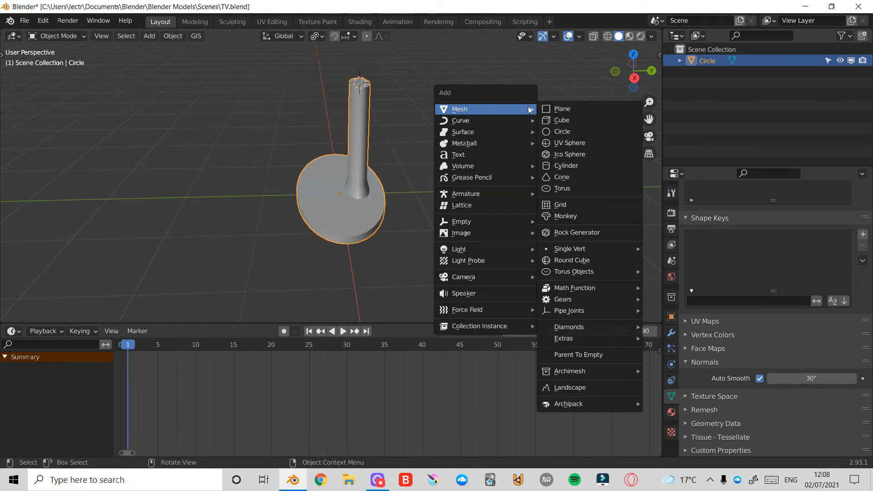
left_click(562, 120)
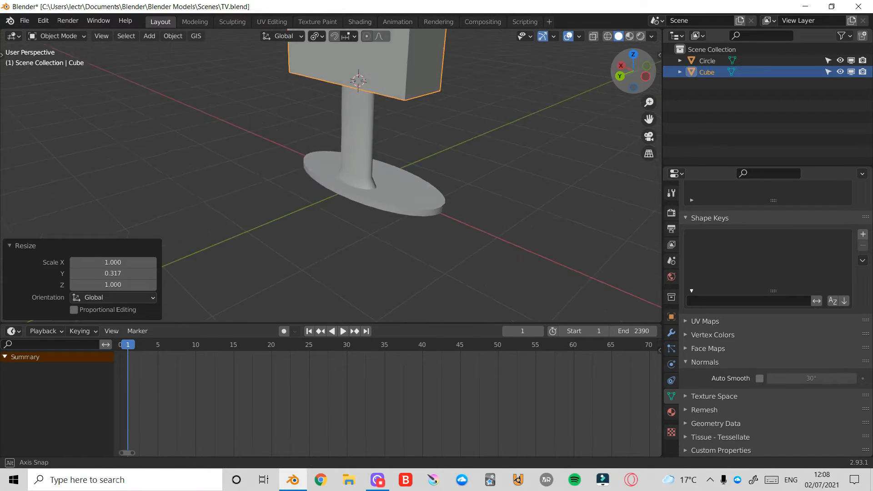
left_click(631, 72)
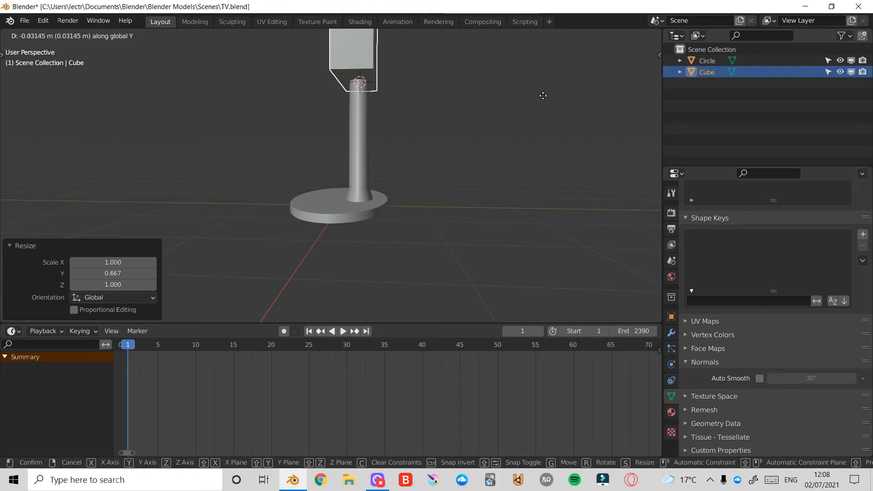
key("Tab")
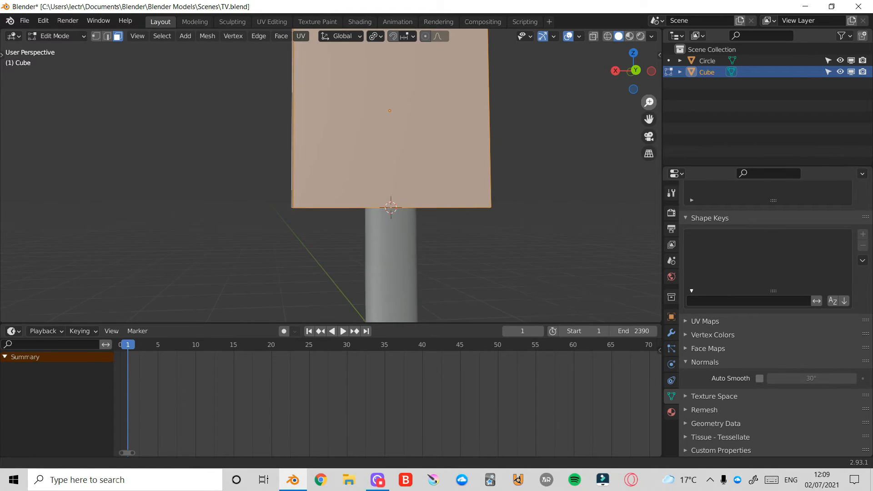
Scale the cube's faces into a wide, thin landscape panel above the stand.
key("s")
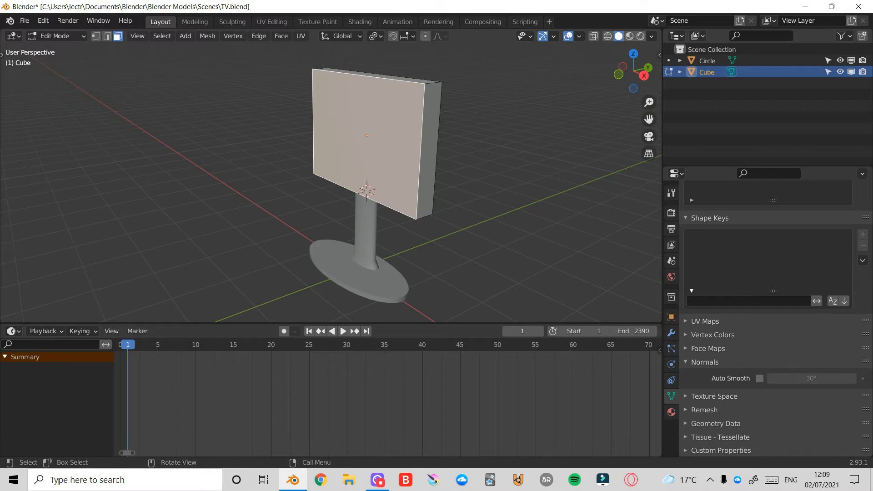
key("s")
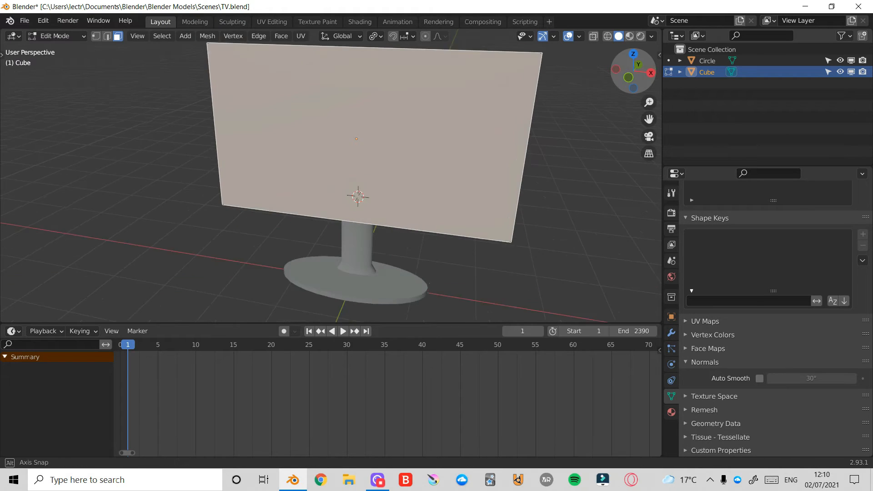
Extrude the screen face to form a raised bezel, then leave Edit Mode.
left_click_drag(357, 167, 556, 111)
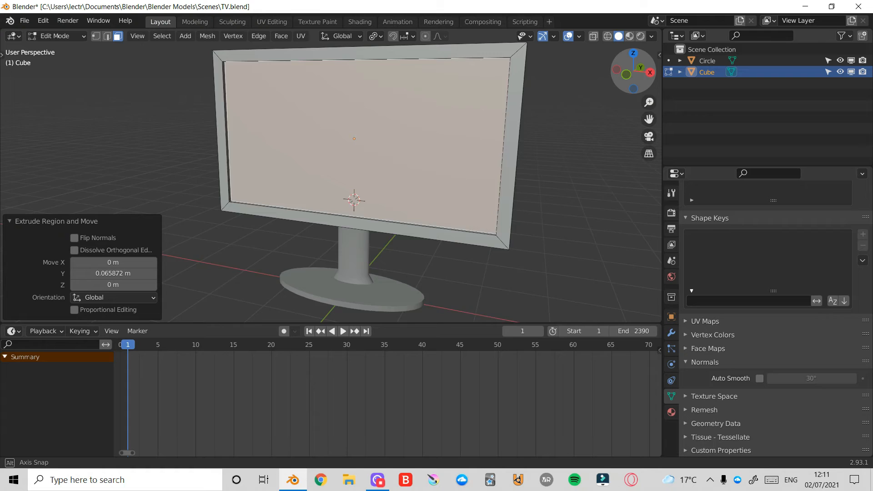
key("Tab")
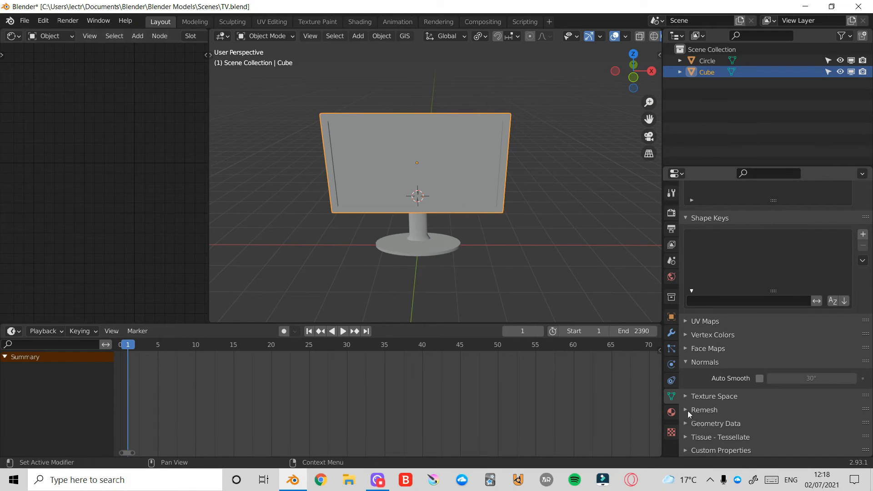
Create a dark material with roughness 0.220 and reduced specular for the body.
left_click(671, 412)
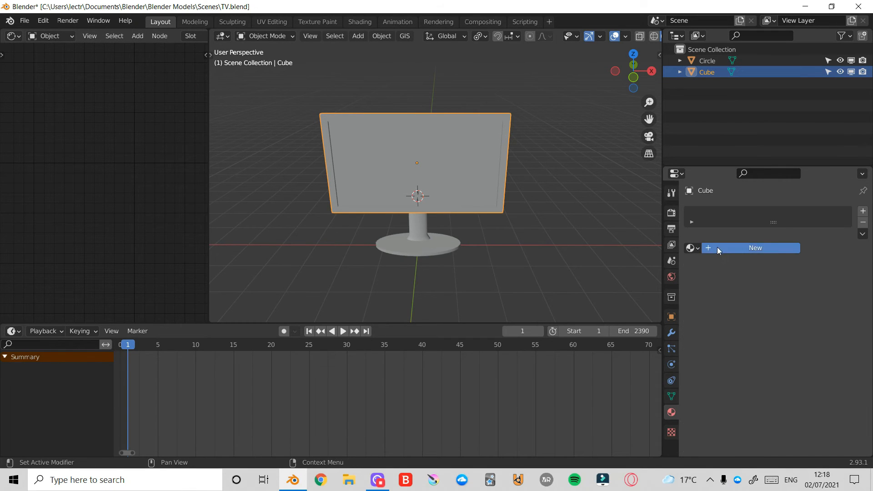
left_click(755, 247)
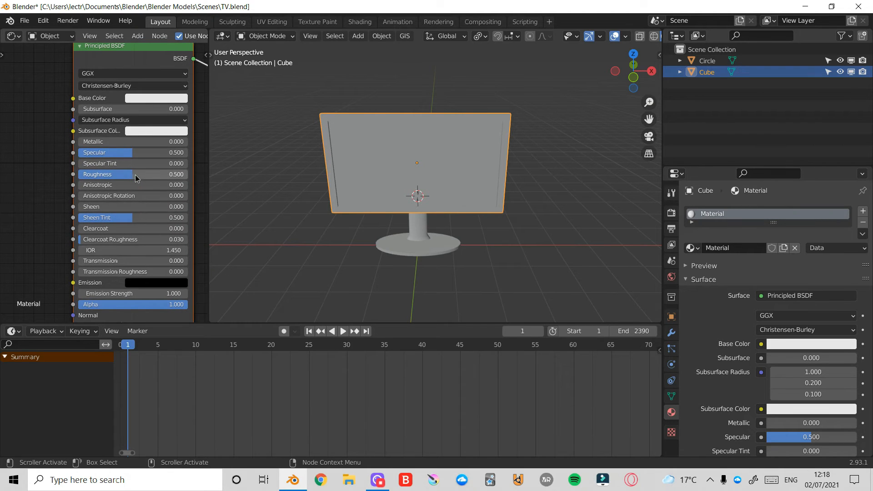
left_click_drag(155, 174, 131, 175)
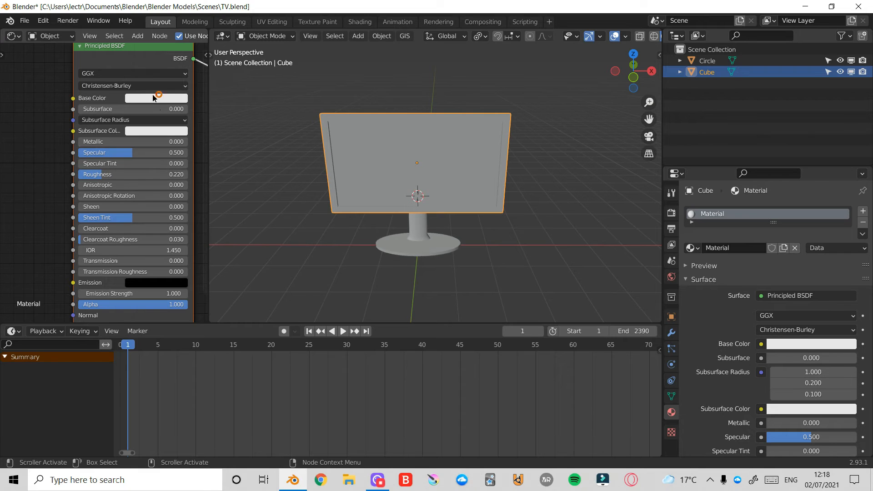
left_click(156, 98)
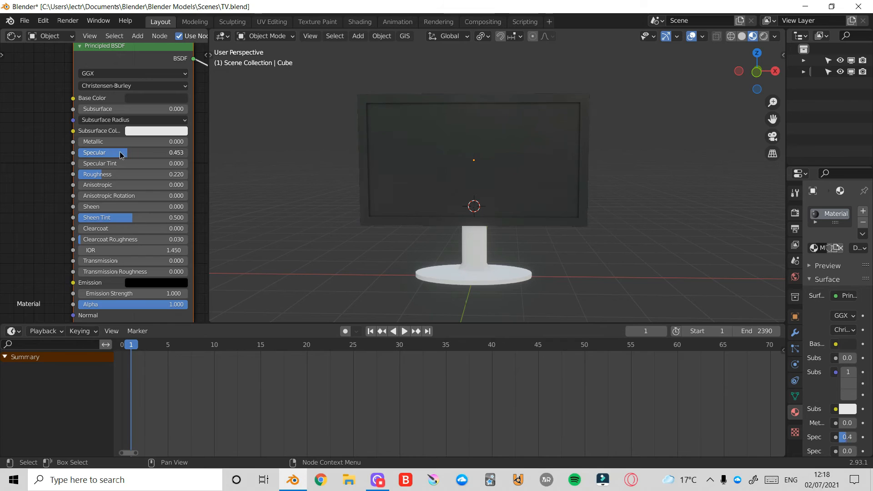
left_click_drag(123, 152, 100, 152)
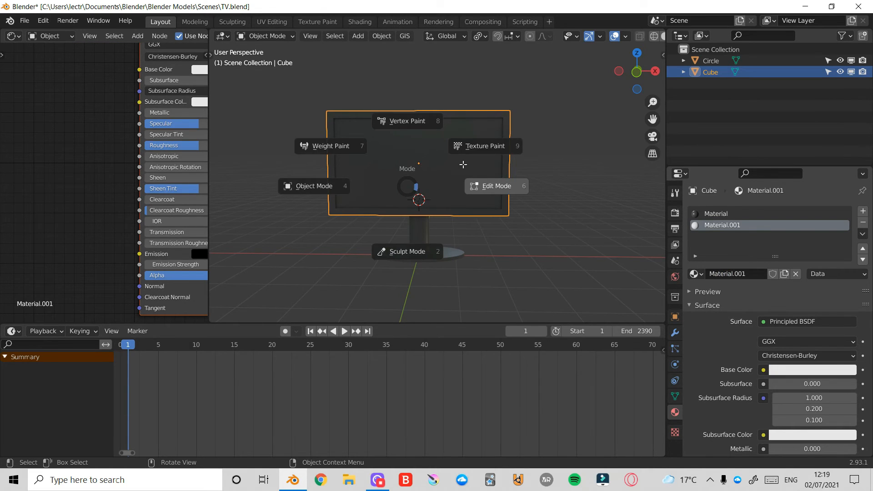
Assign the second material, Material.001, to the monitor's screen face as glass.
left_click(496, 185)
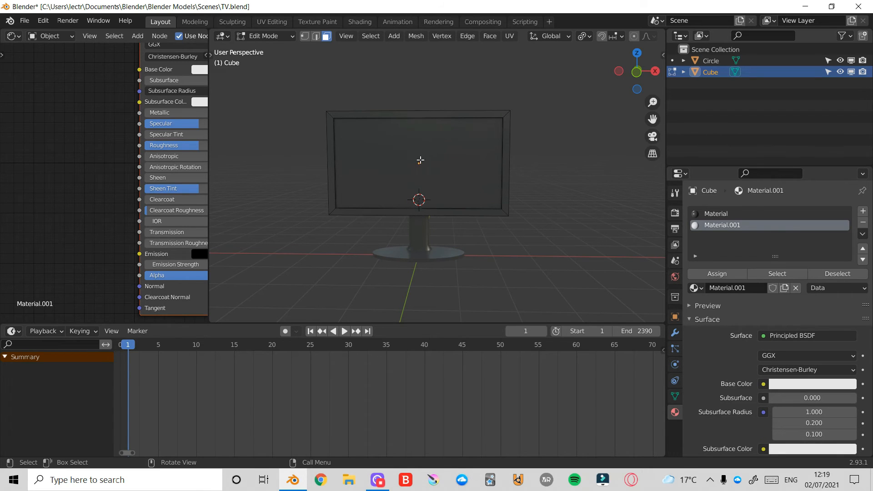
left_click(715, 213)
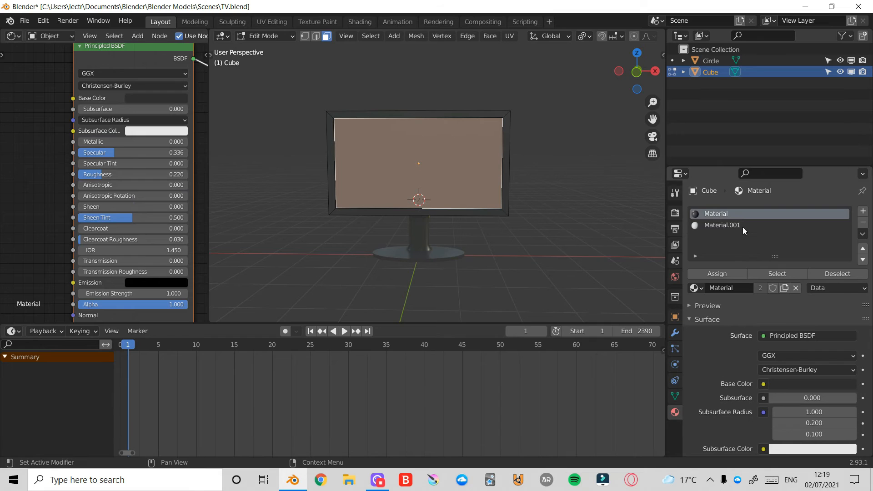
left_click(722, 224)
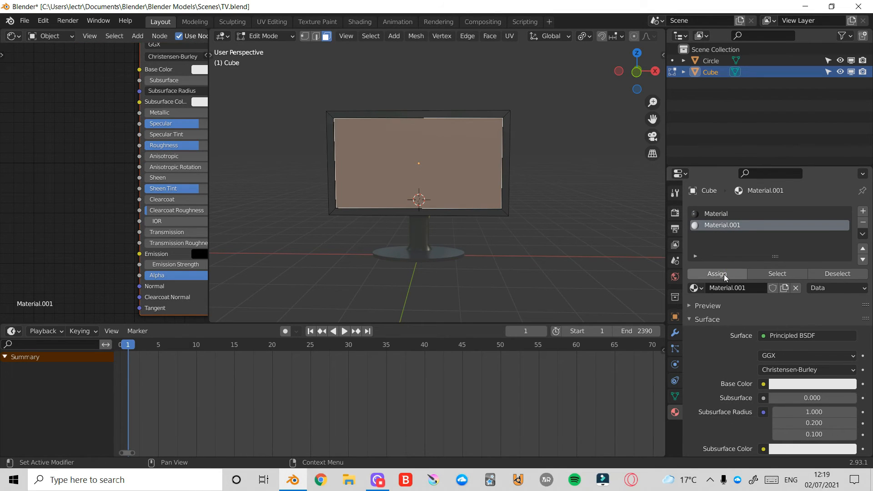
double_click(722, 225)
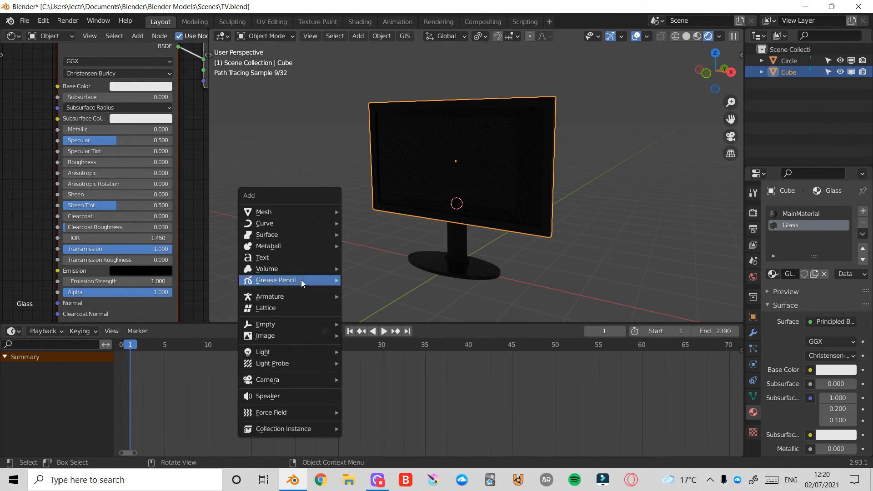
Add a Sun lamp and move it about 4.7 m along negative Y.
left_click(263, 351)
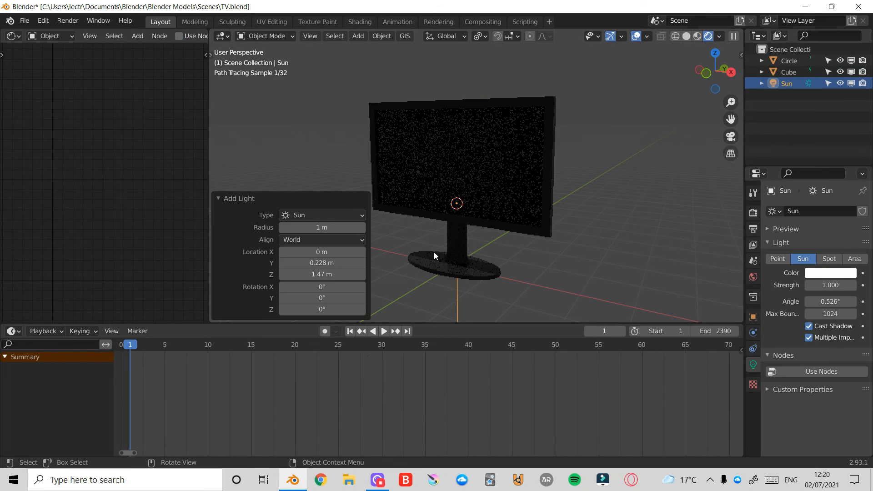
key("r")
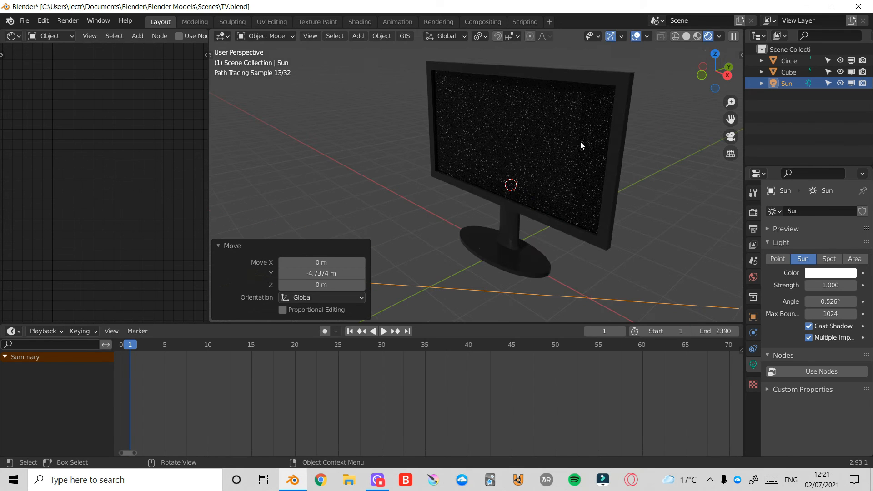
mouse_move(587, 111)
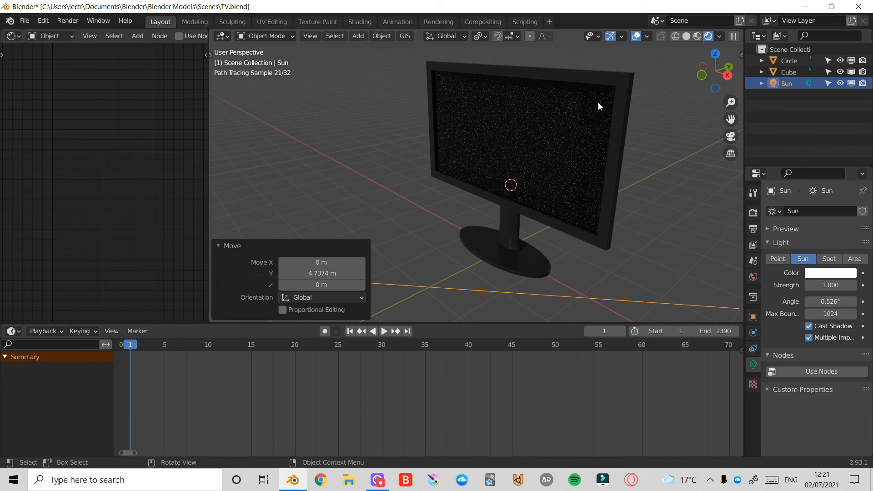
mouse_move(450, 146)
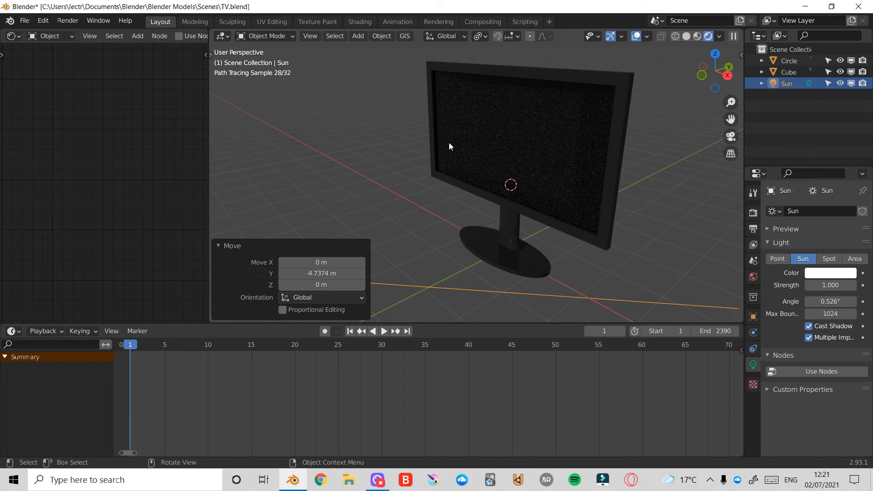
mouse_move(530, 147)
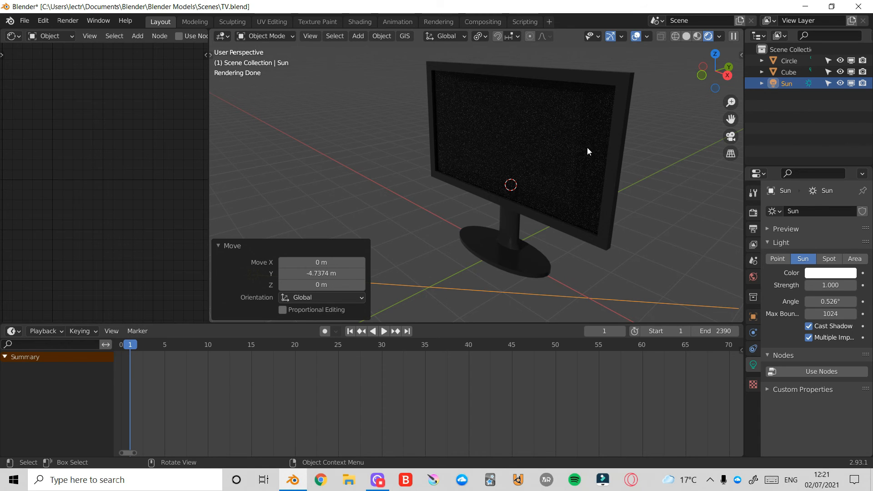
mouse_move(512, 143)
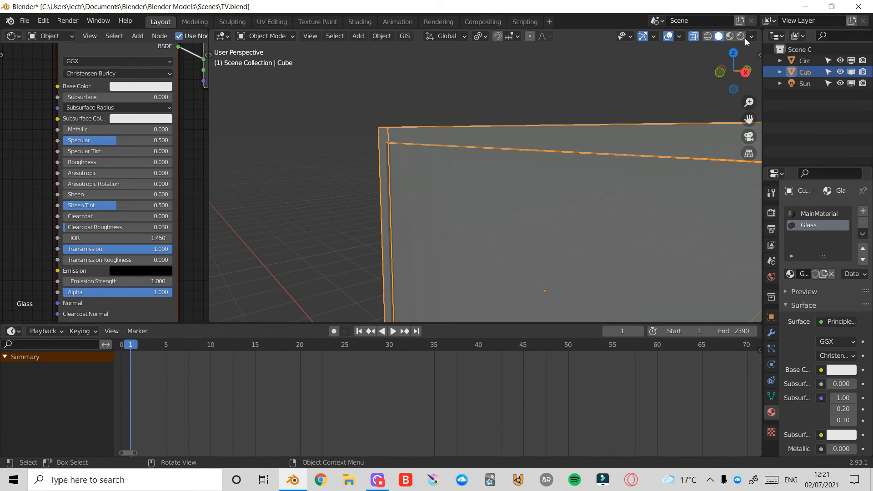
Switch the 3D viewport to Rendered shading to inspect the glass screen up close.
left_click(726, 35)
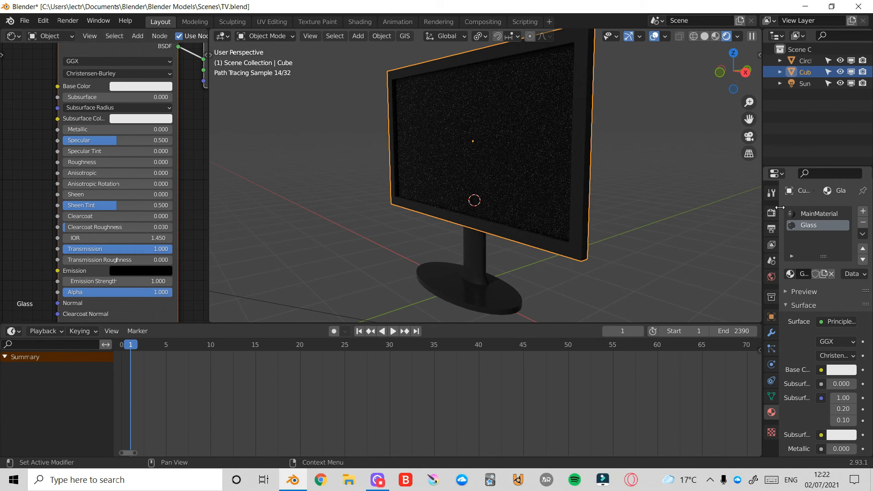
Change the render engine from Cycles to Eevee in Render Properties.
left_click(772, 212)
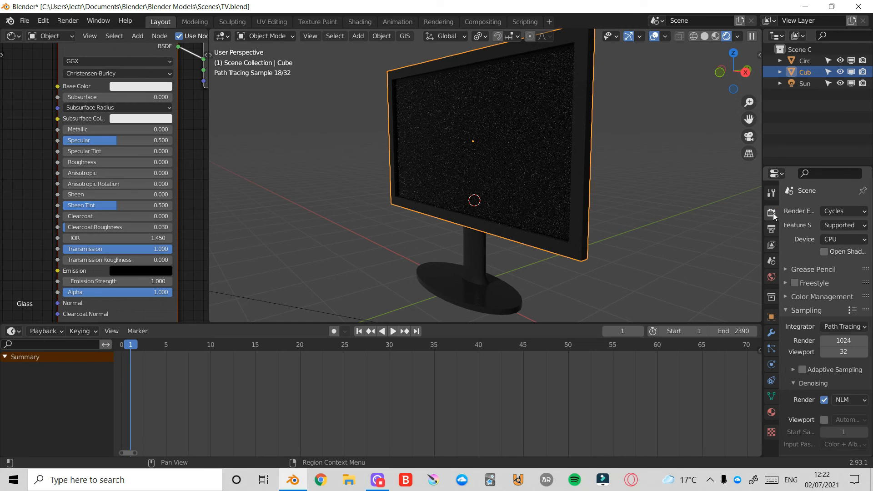
left_click(843, 210)
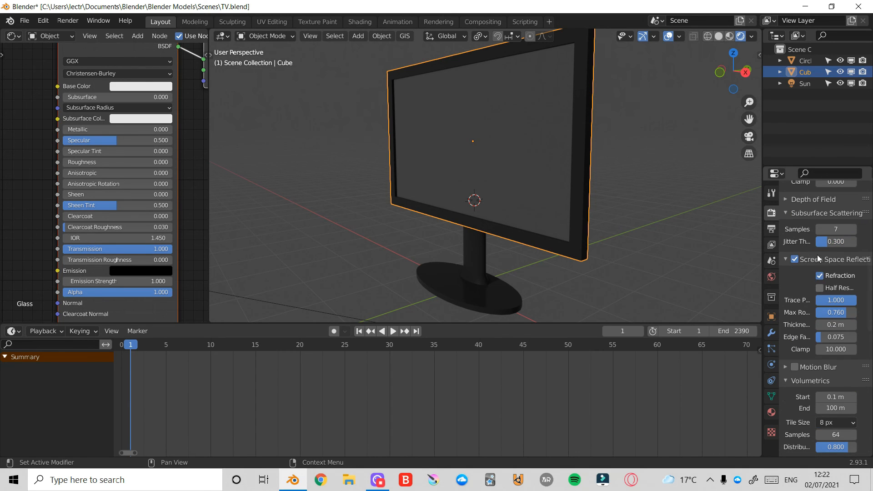
mouse_move(834, 282)
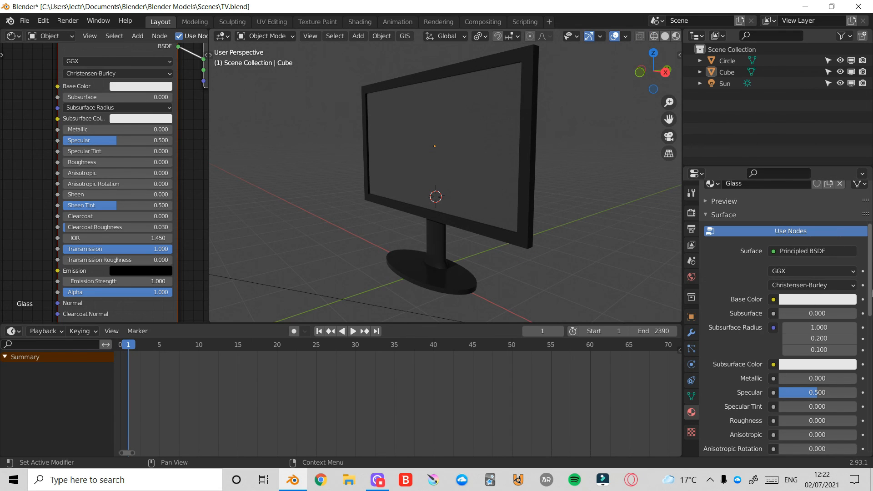
Scroll the Glass material's properties down to its Settings panel.
scroll("down", 3)
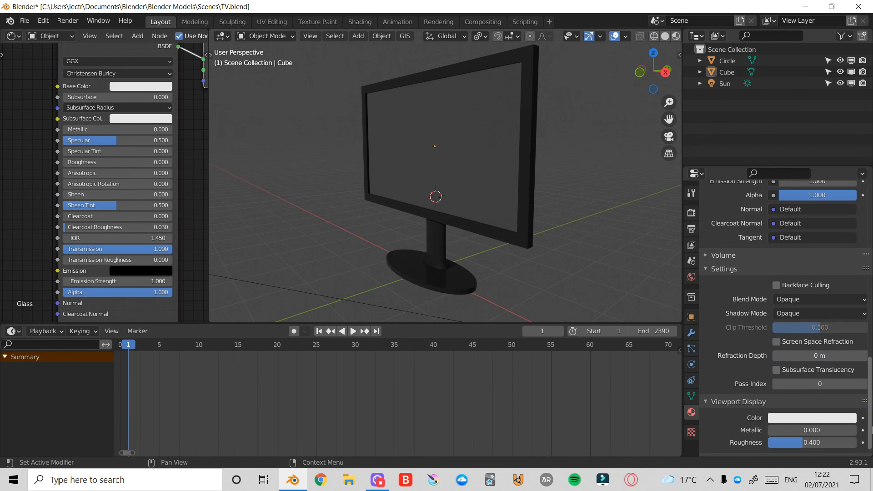
scroll("down", 3)
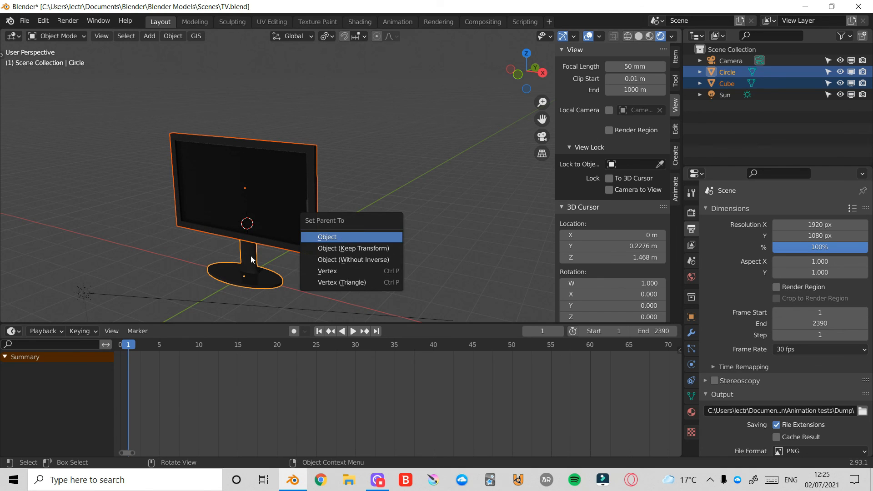
Parent the monitor to the circular stand and move the stand to confirm it follows.
left_click(327, 237)
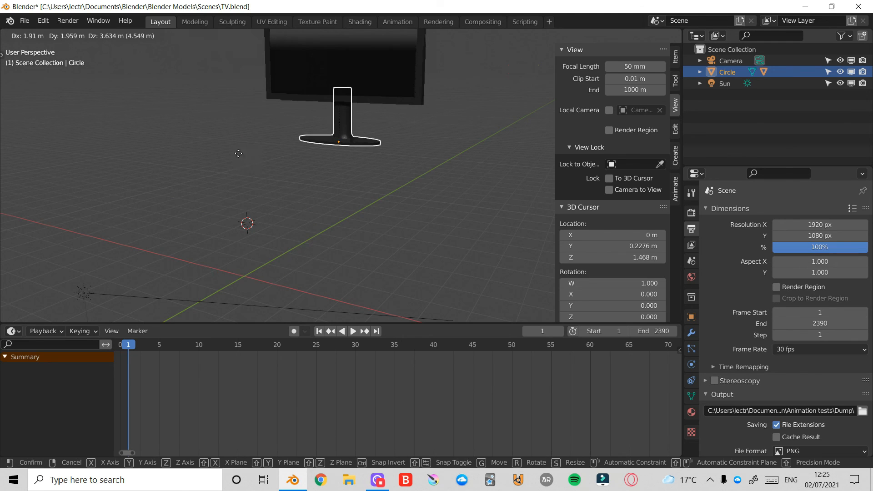
left_click_drag(239, 153, 309, 213)
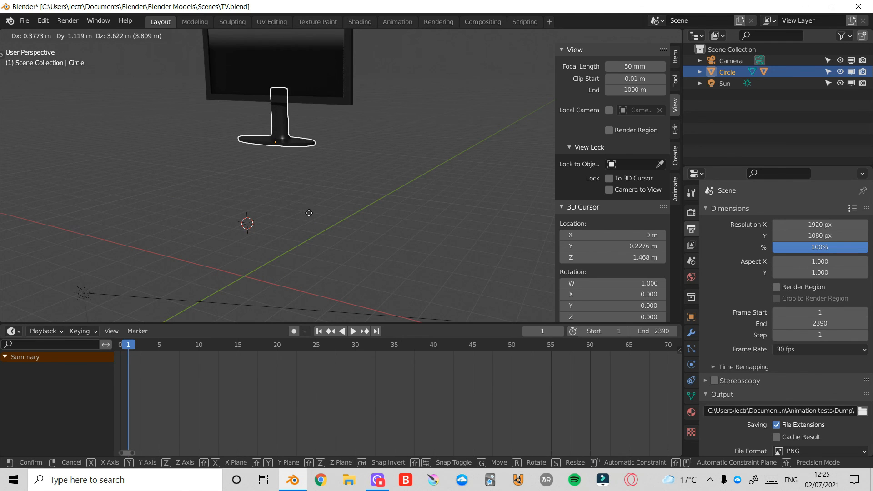